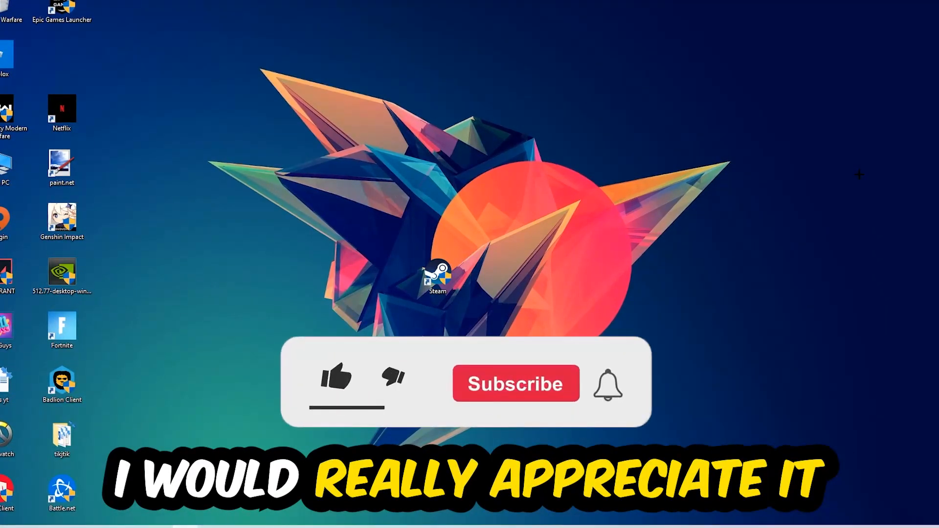
Review the process list and bring up end-task options on a heavy process.
left_click(336, 382)
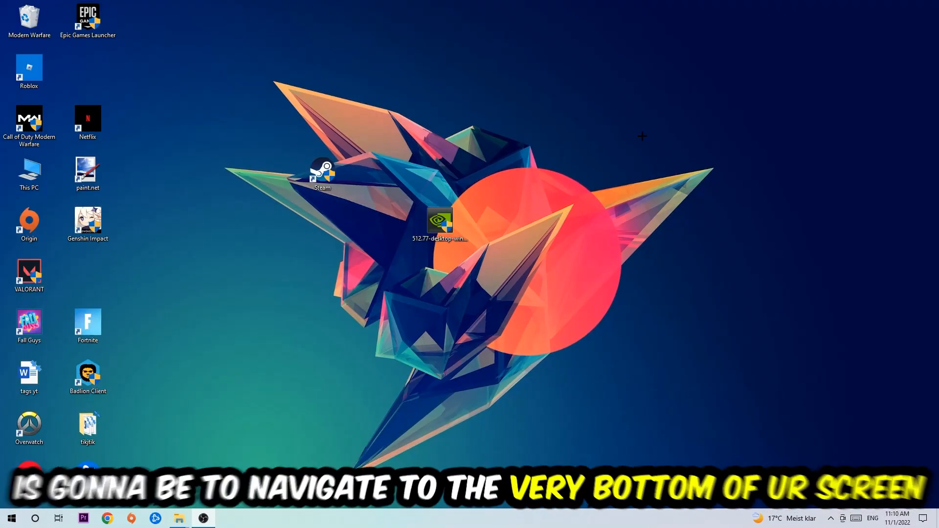
mouse_move(574, 147)
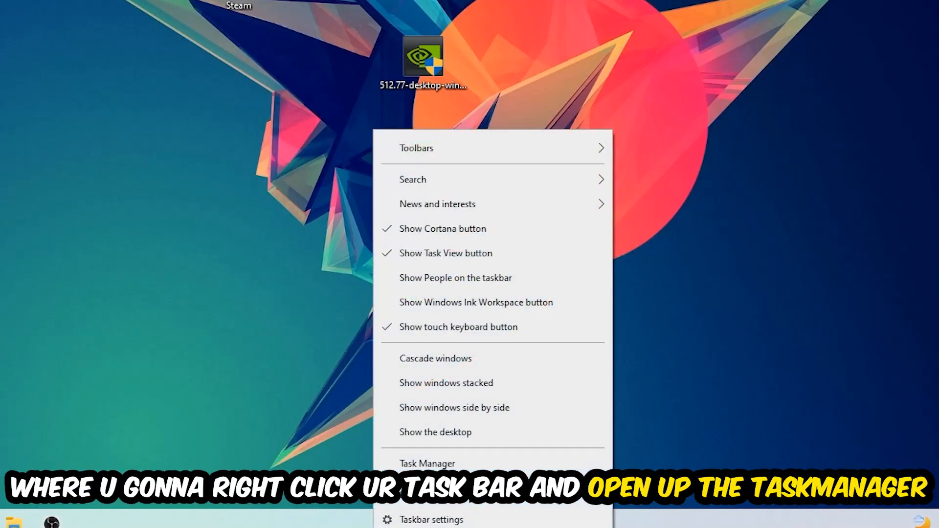
left_click(427, 463)
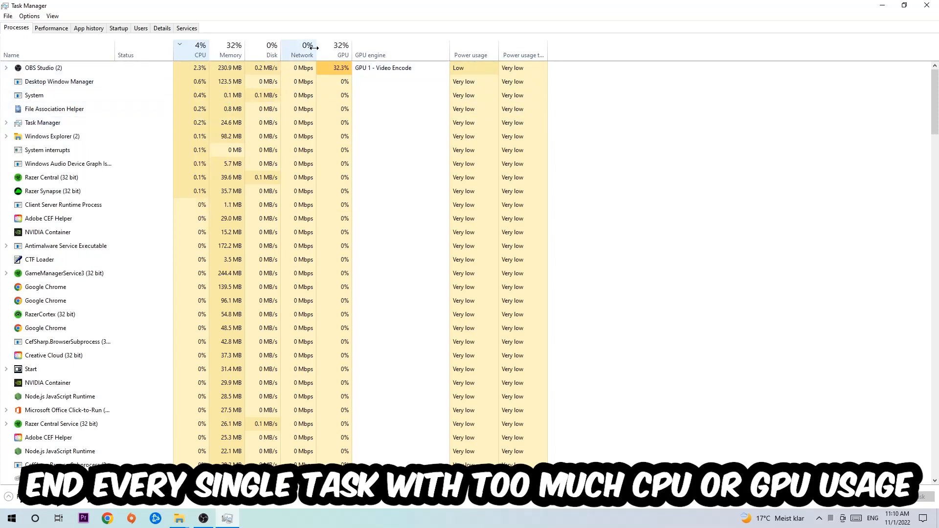
right_click(43, 67)
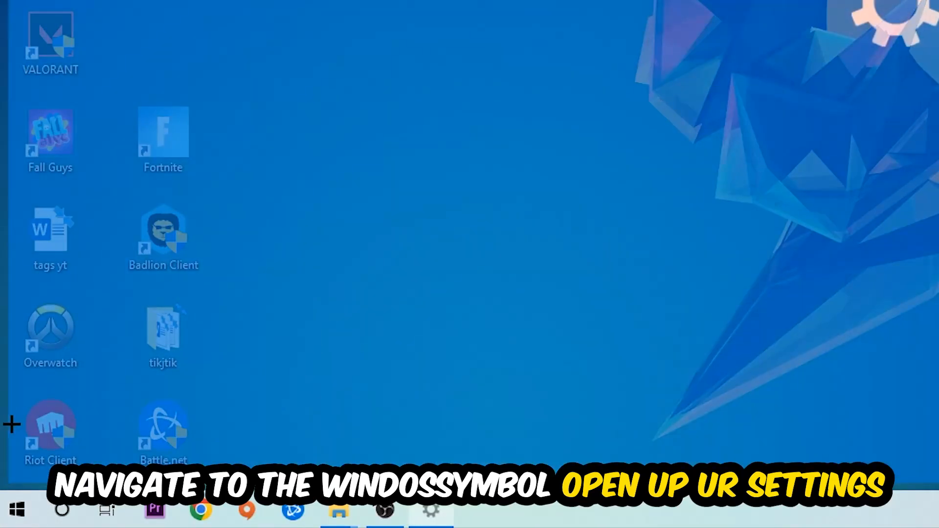
Reach the Gaming settings so Xbox Game Bar shows Off, then the Captures page.
left_click(430, 509)
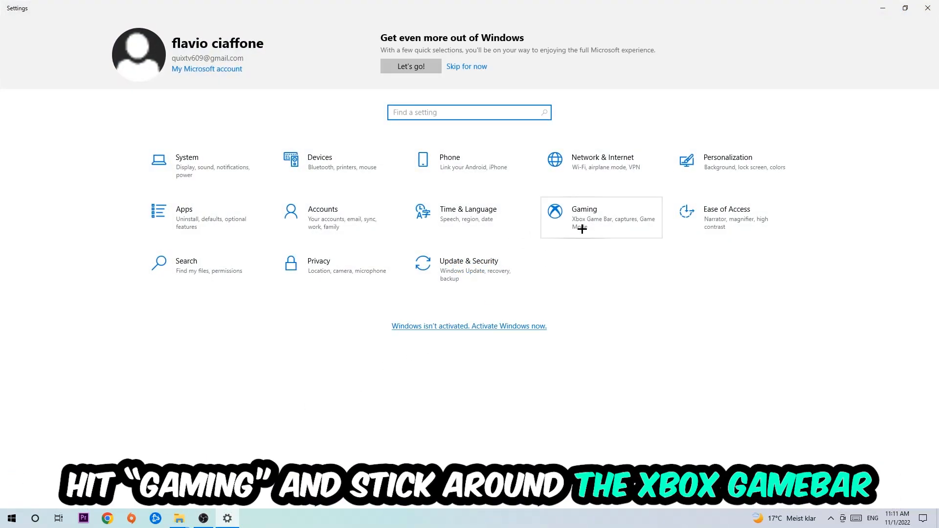
left_click(582, 212)
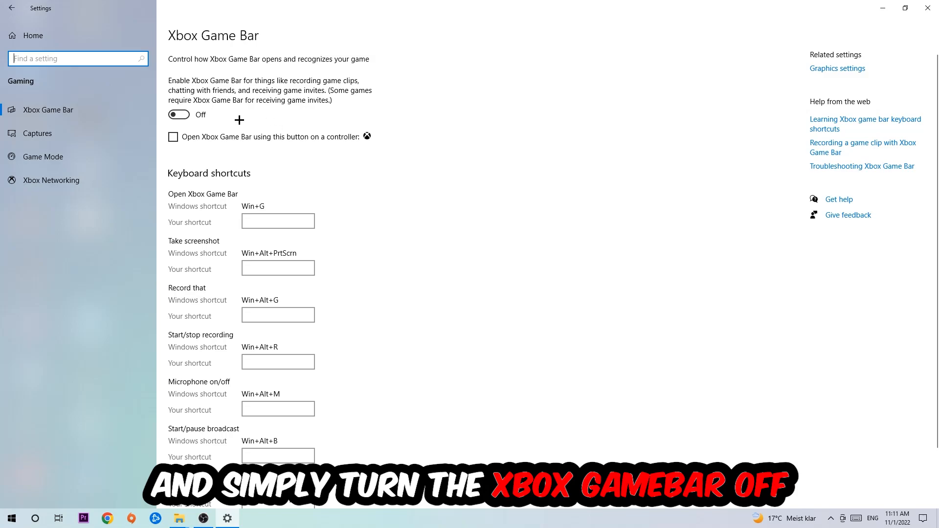
left_click(37, 133)
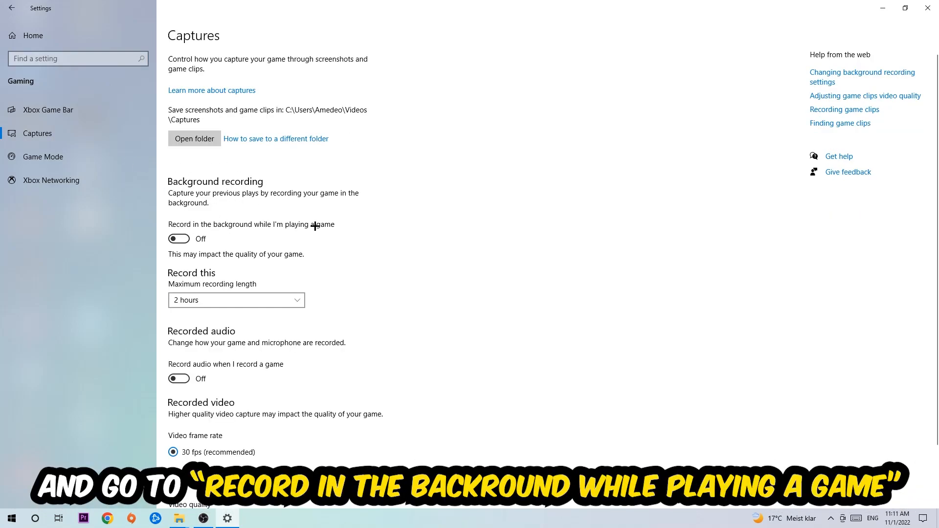
Confirm Game Mode is left On after background recording shows Off.
left_click(42, 157)
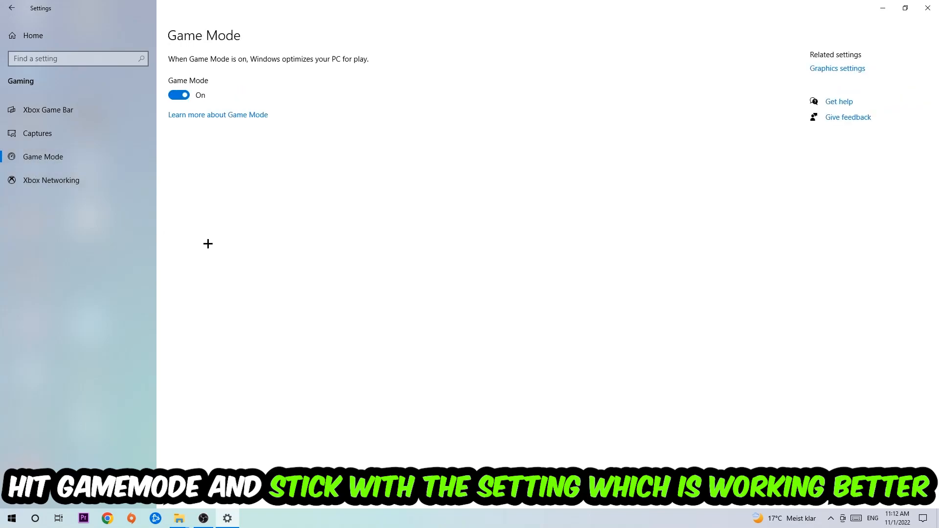
mouse_move(216, 229)
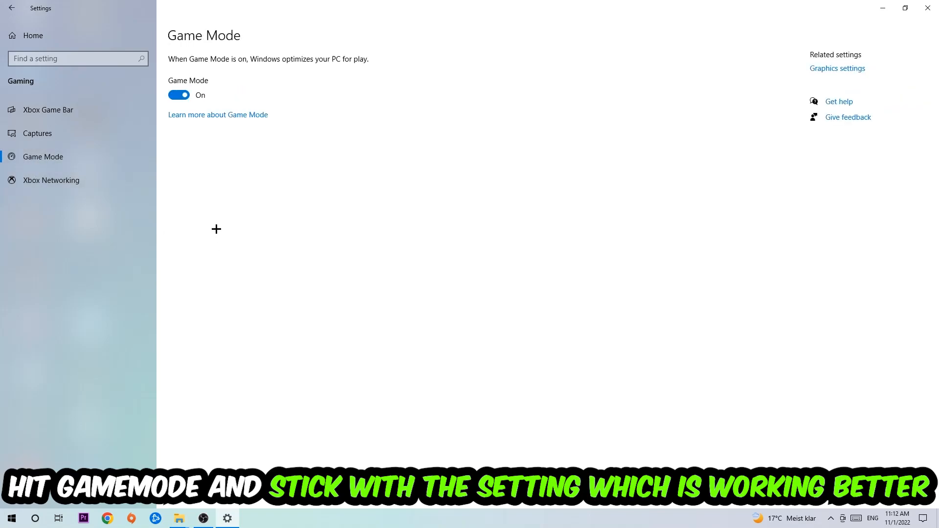
mouse_move(204, 165)
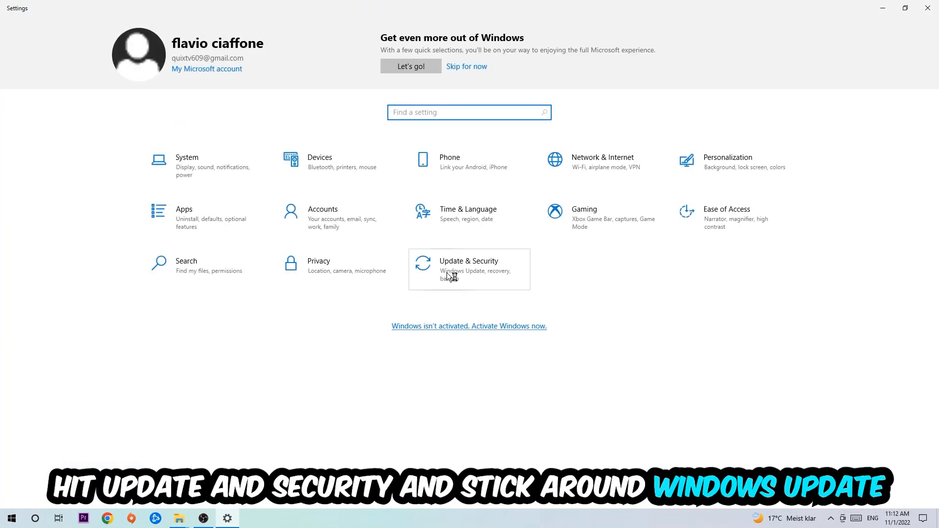
Check Windows Update reports the PC up to date.
left_click(469, 265)
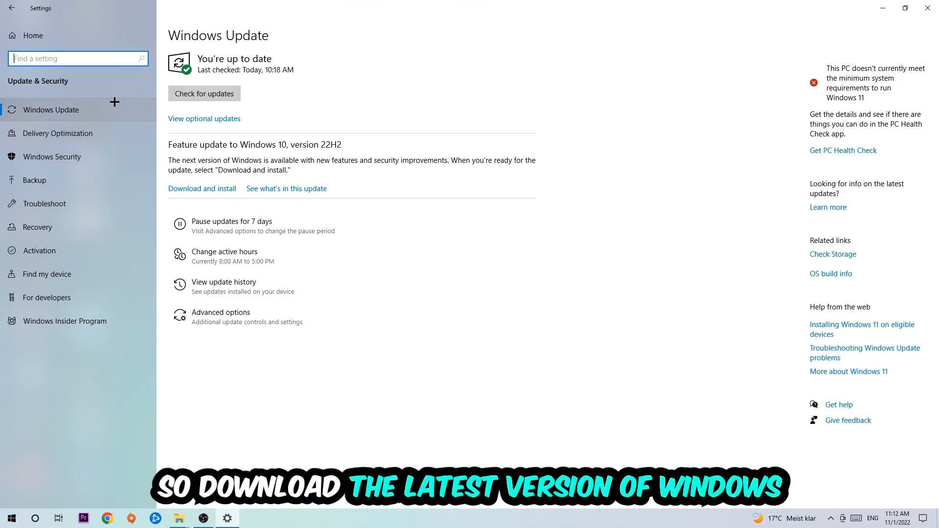
mouse_move(507, 62)
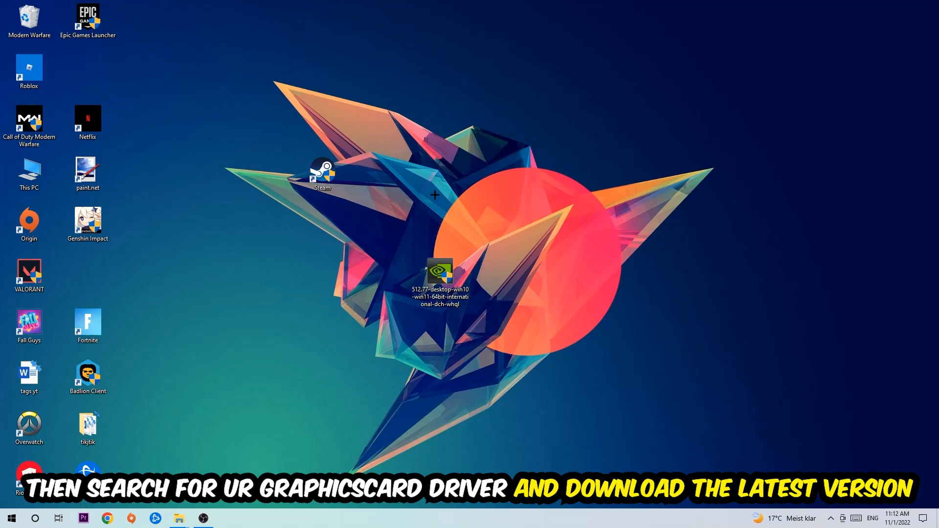
mouse_move(365, 176)
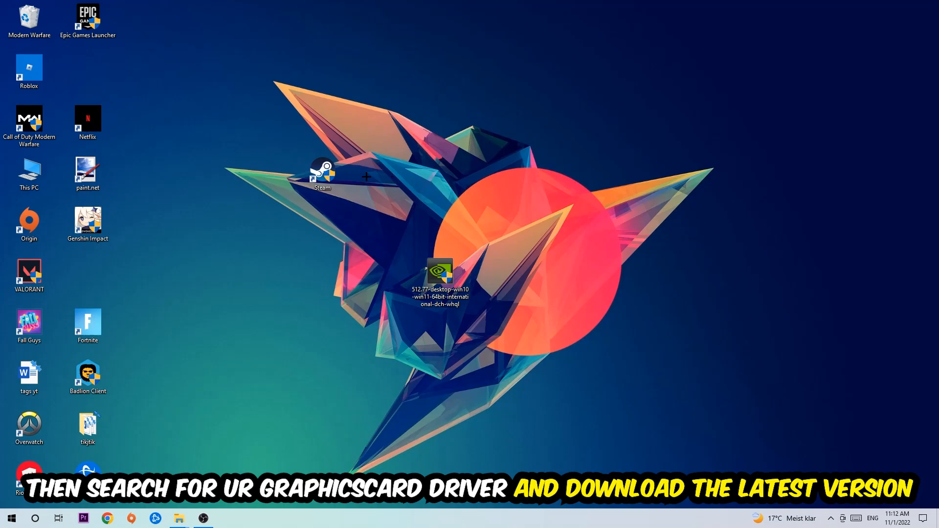
mouse_move(370, 174)
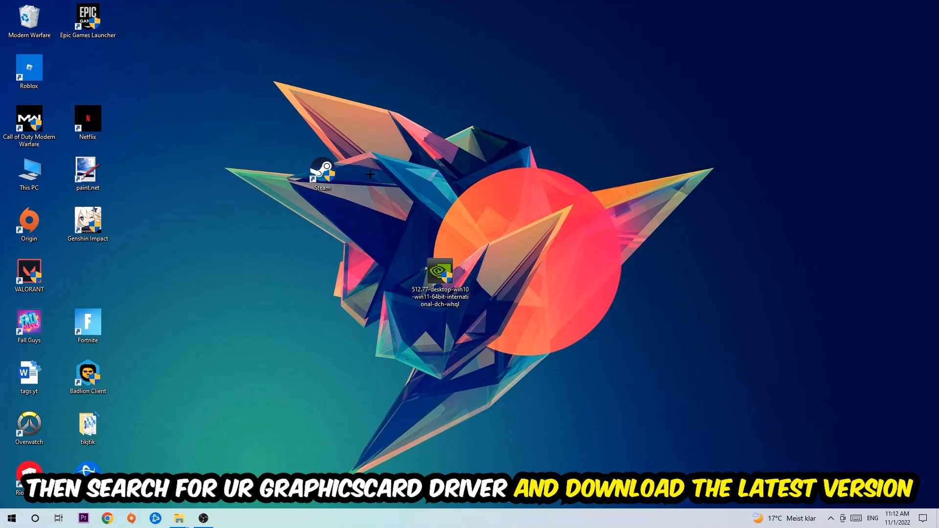